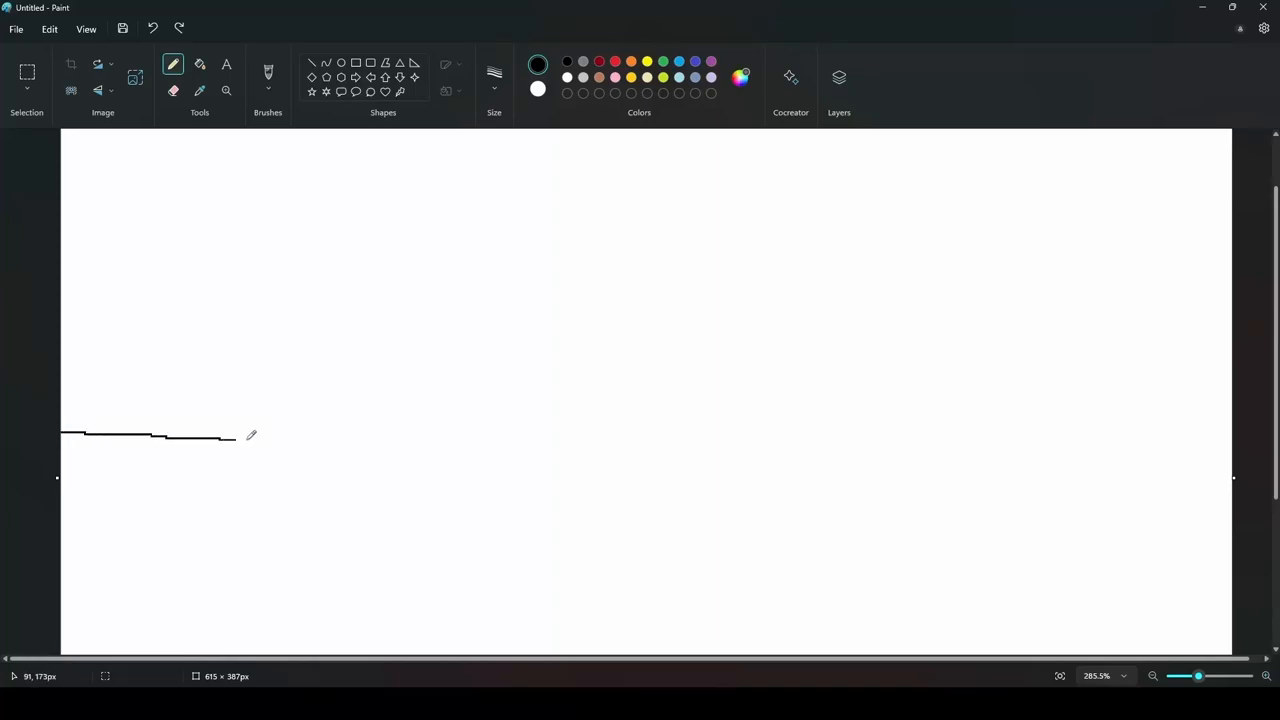
Draw a long black ground line across the canvas.
left_click_drag(235, 437, 1115, 420)
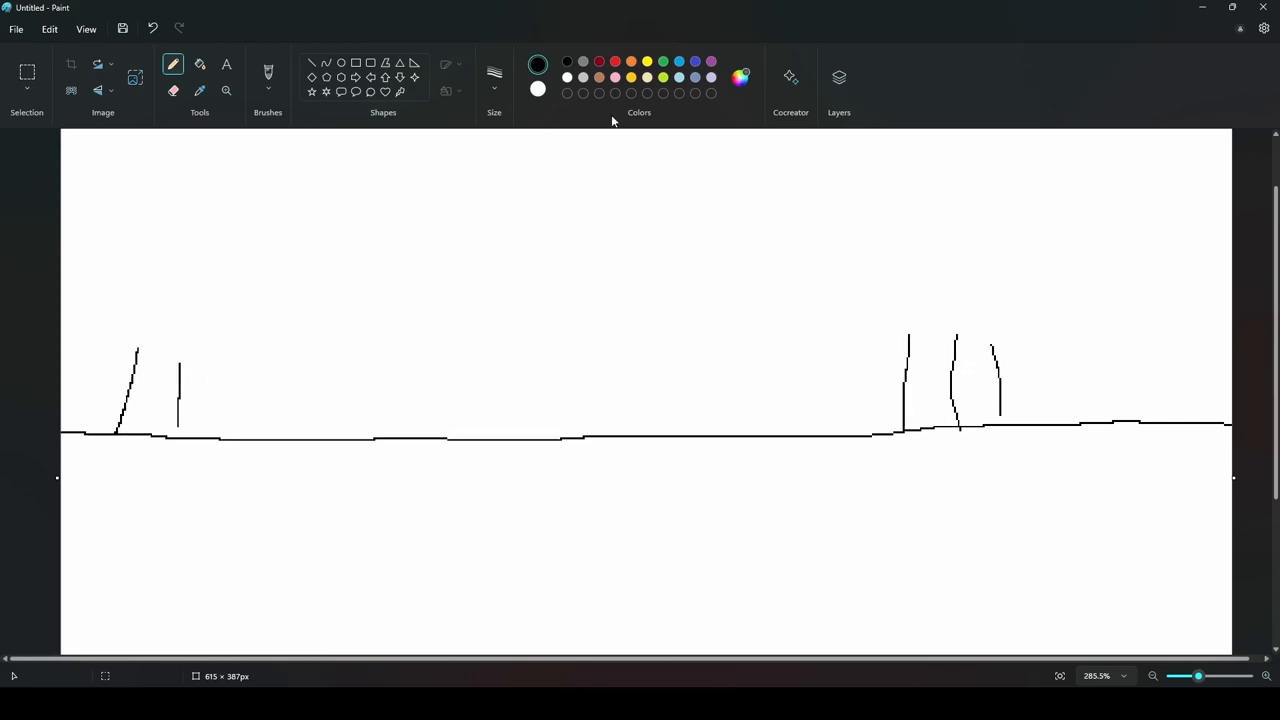
Switch to green and scribble leaves on the left and right tree trunks.
left_click(538, 63)
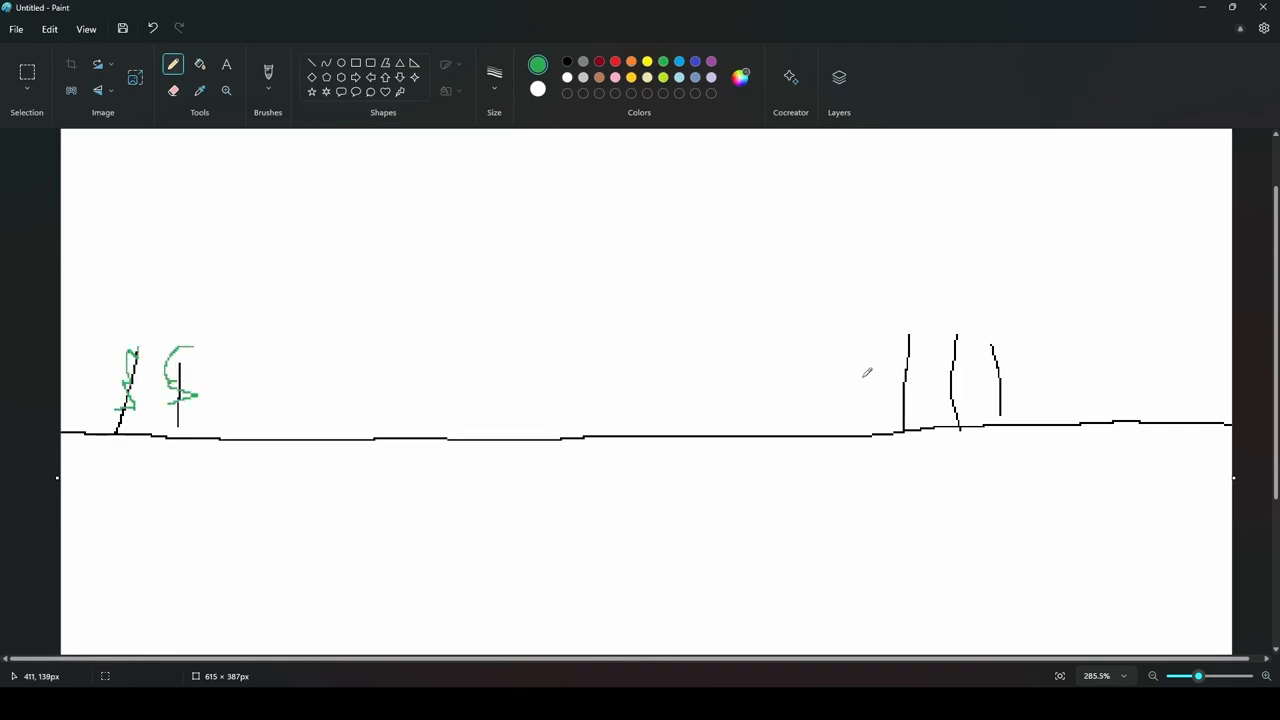
left_click_drag(905, 335, 905, 400)
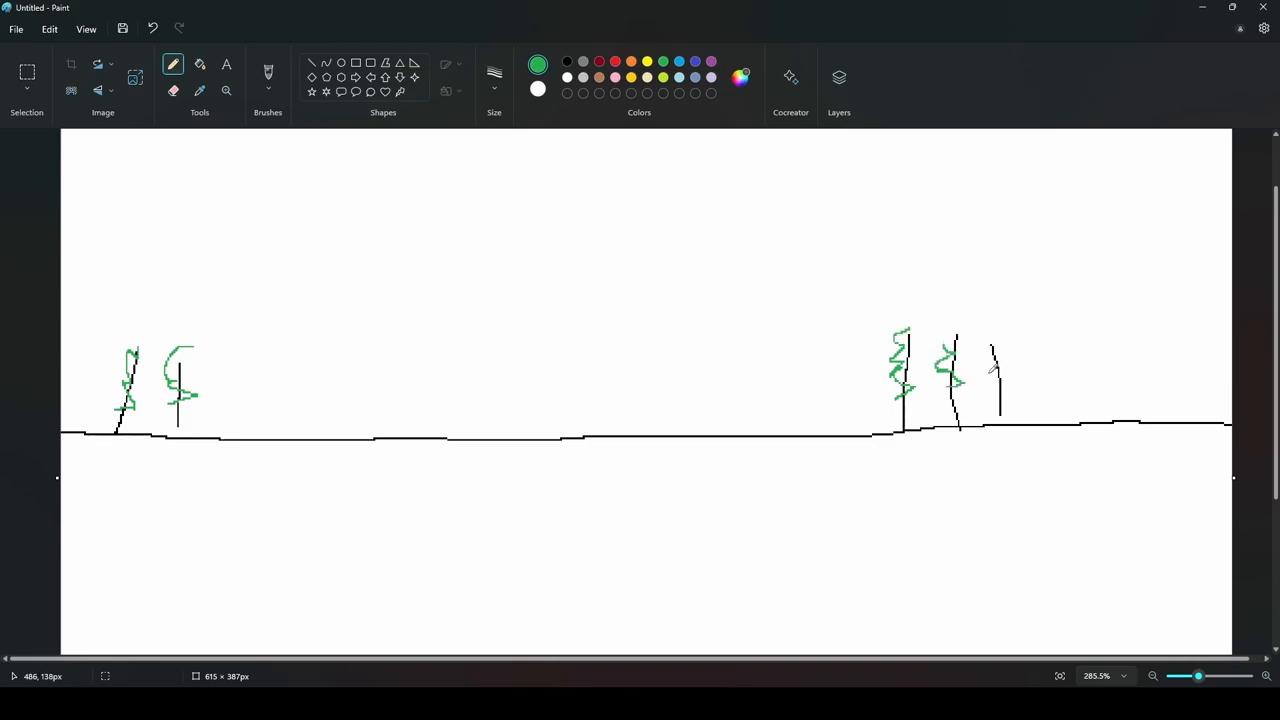
left_click_drag(990, 340, 1000, 385)
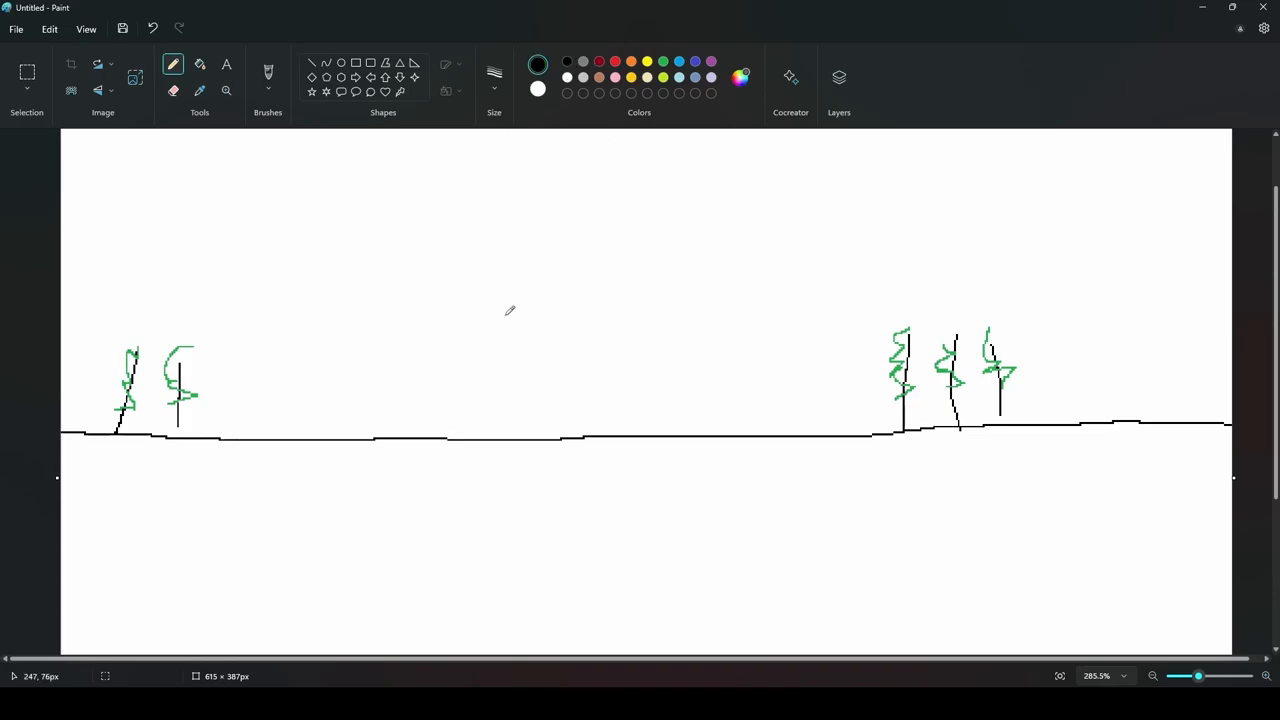
mouse_move(261, 432)
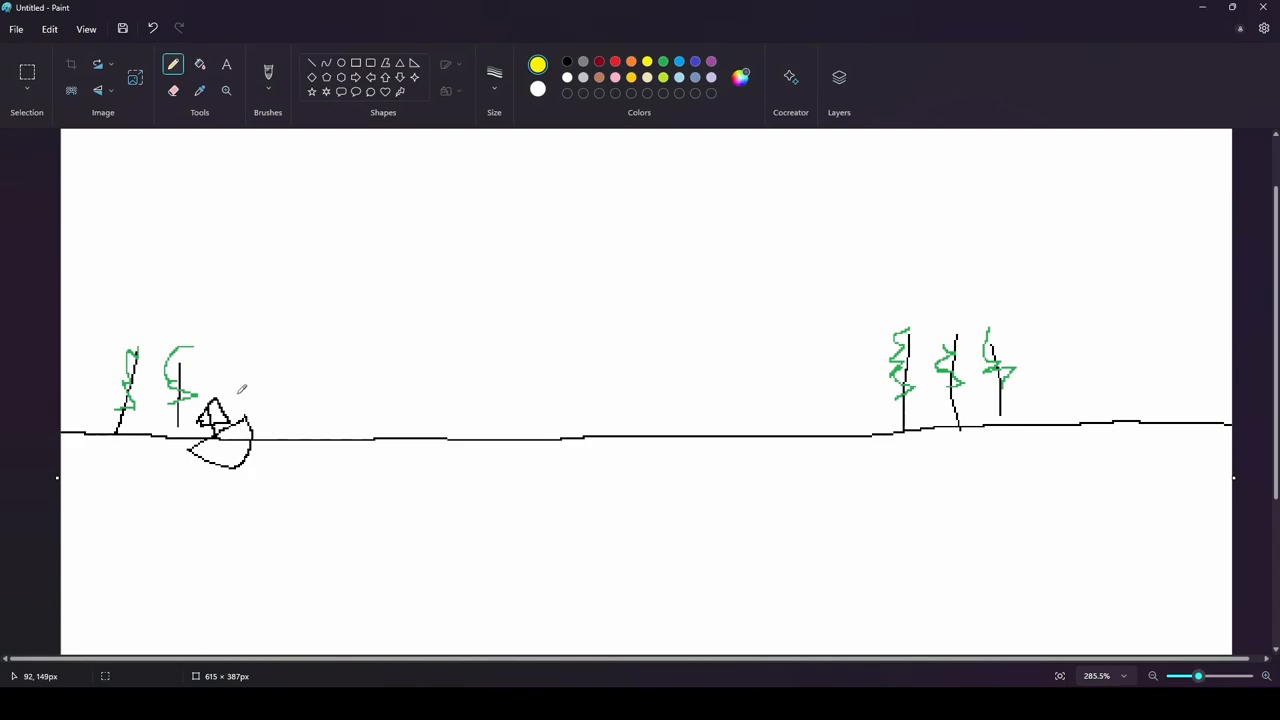
mouse_move(286, 383)
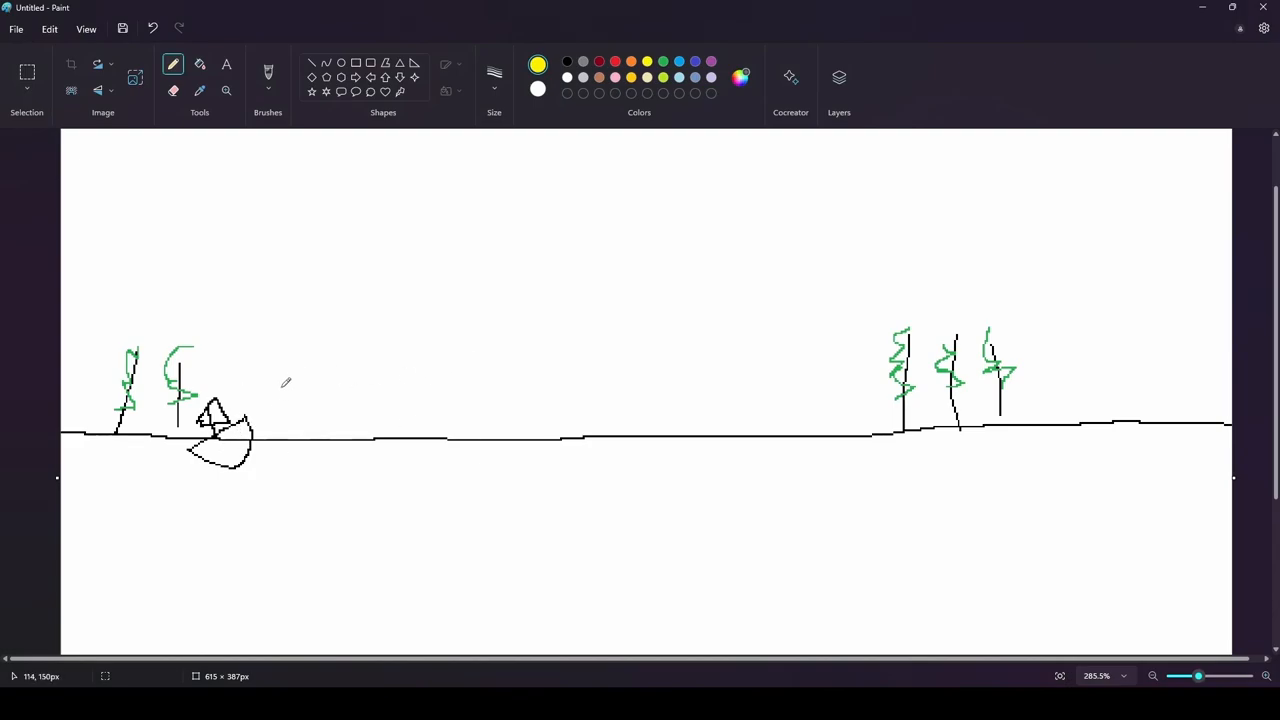
Draw yellow coins above the ground and a black farmer with a hooked tool.
left_click_drag(490, 335, 475, 370)
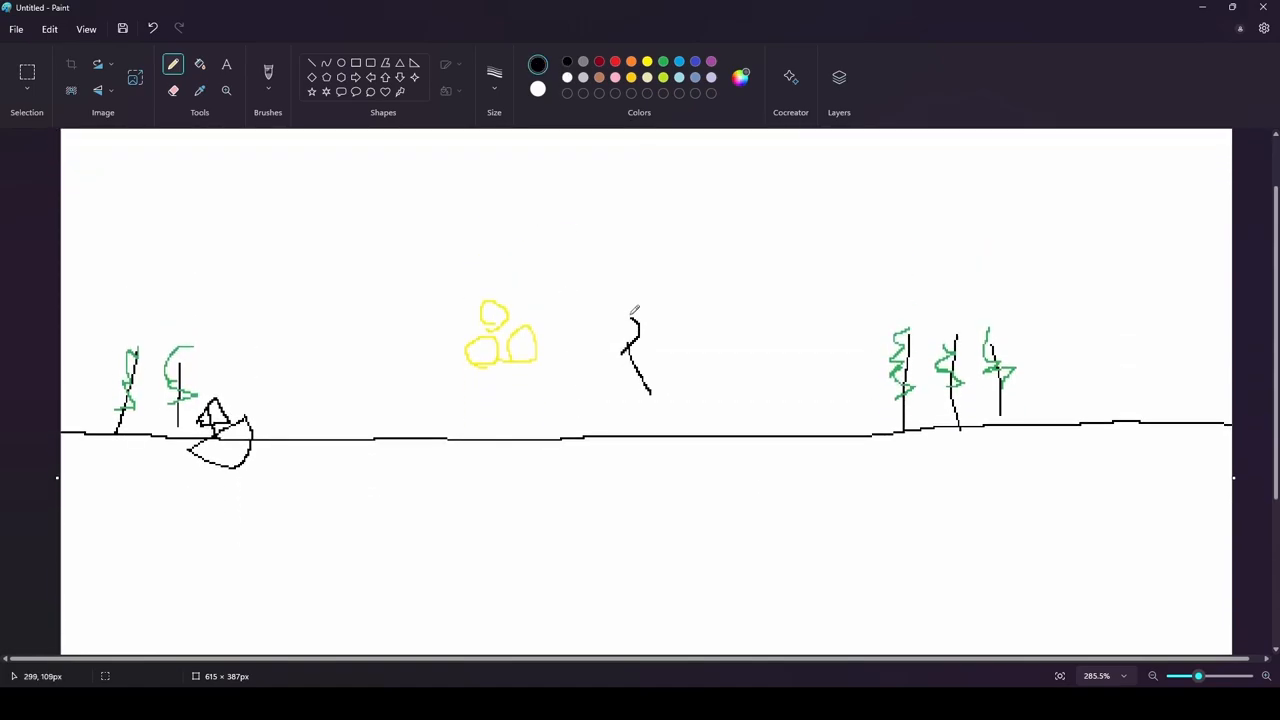
left_click_drag(635, 305, 650, 390)
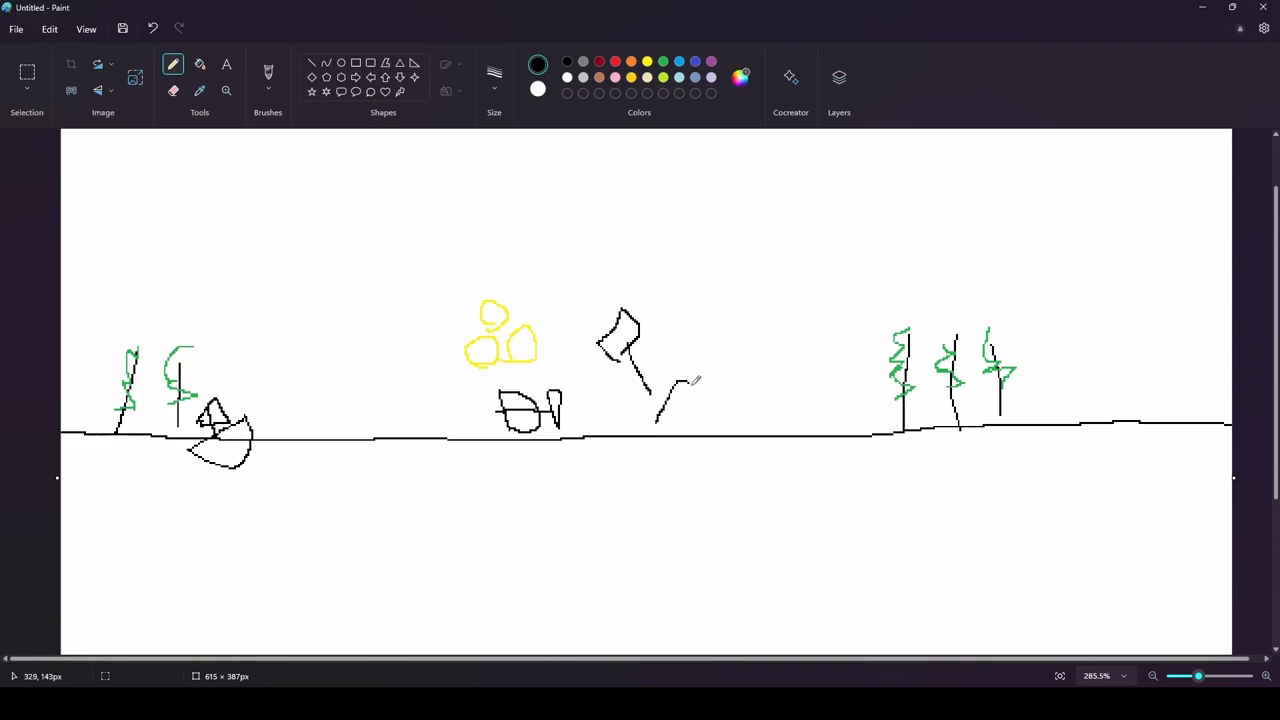
left_click_drag(700, 380, 685, 410)
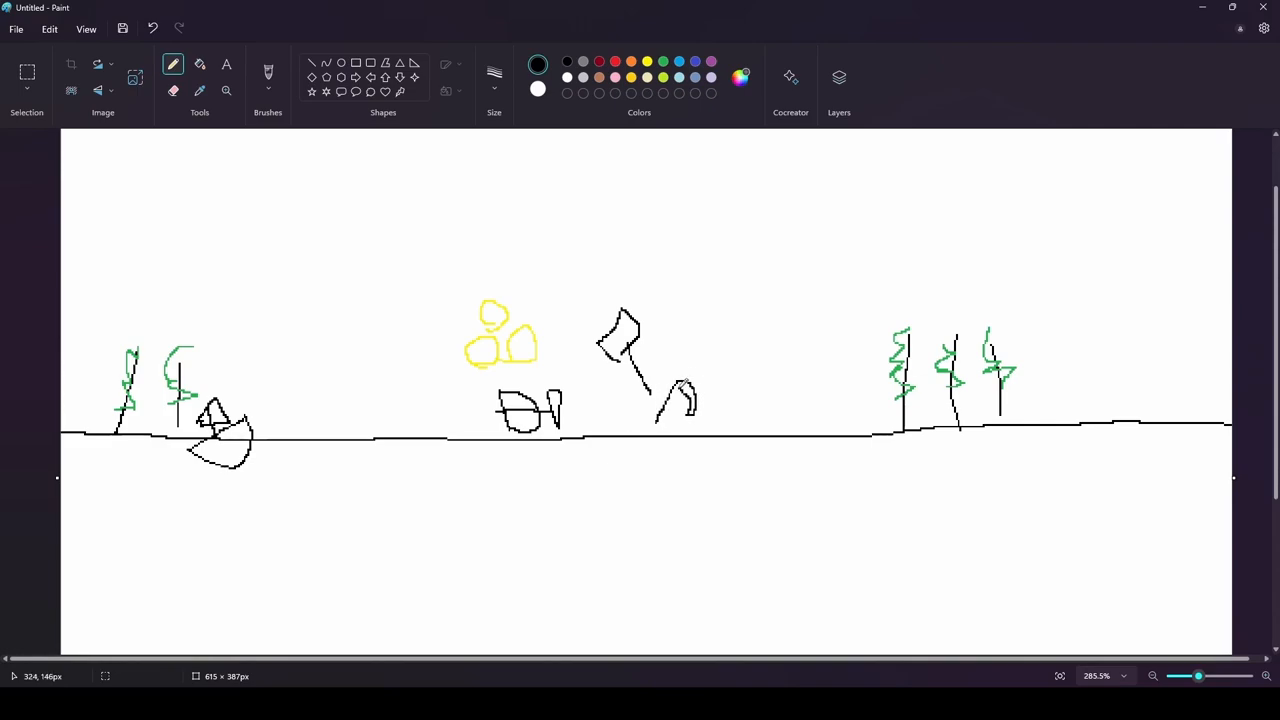
left_click(675, 385)
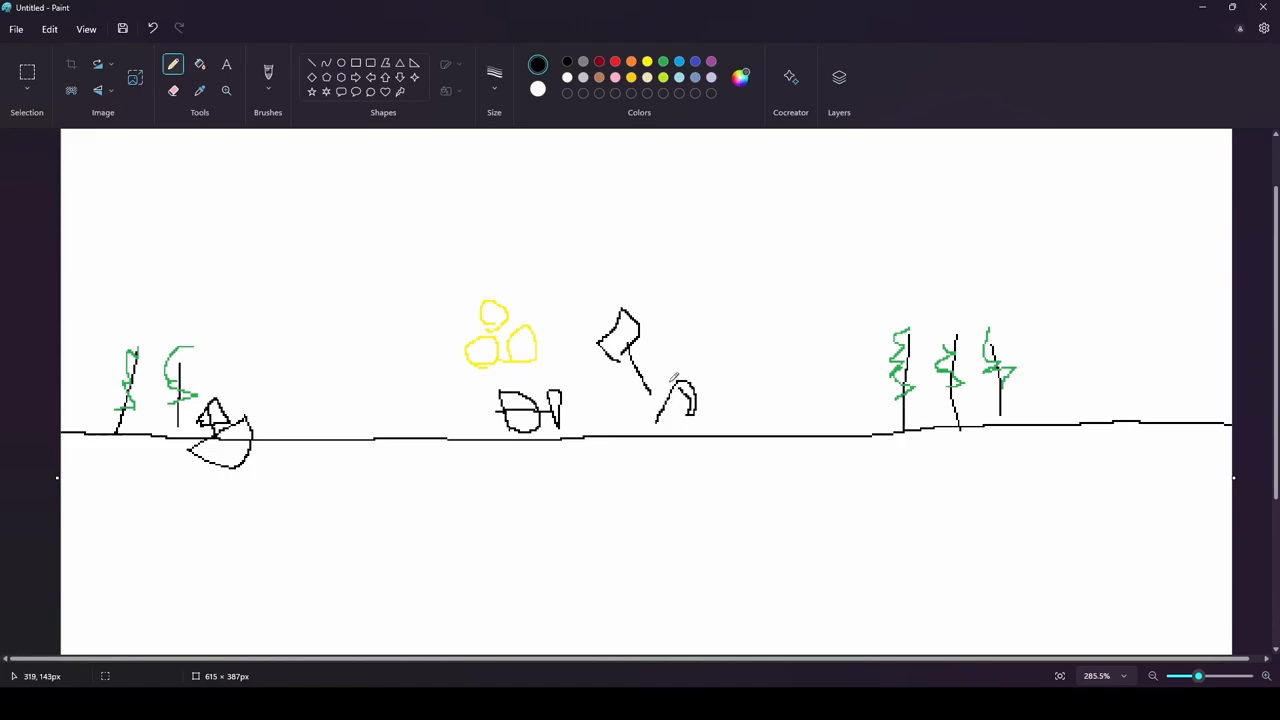
left_click(538, 64)
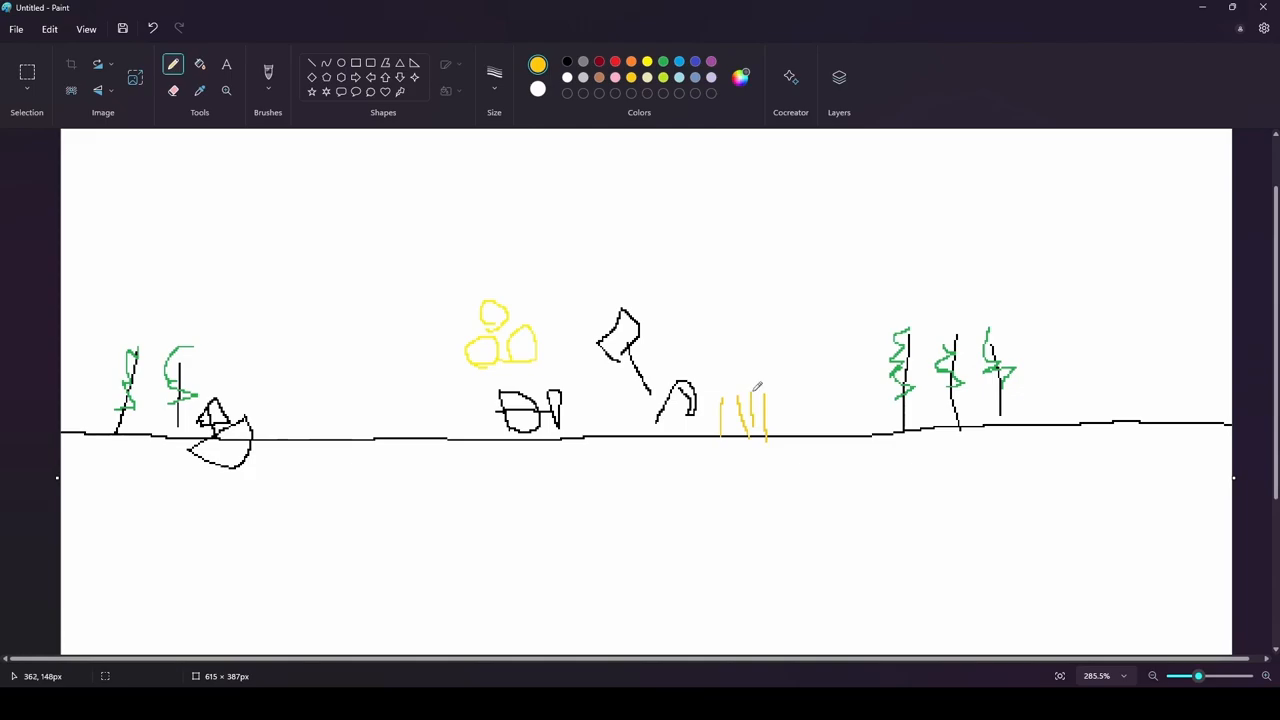
mouse_move(728, 400)
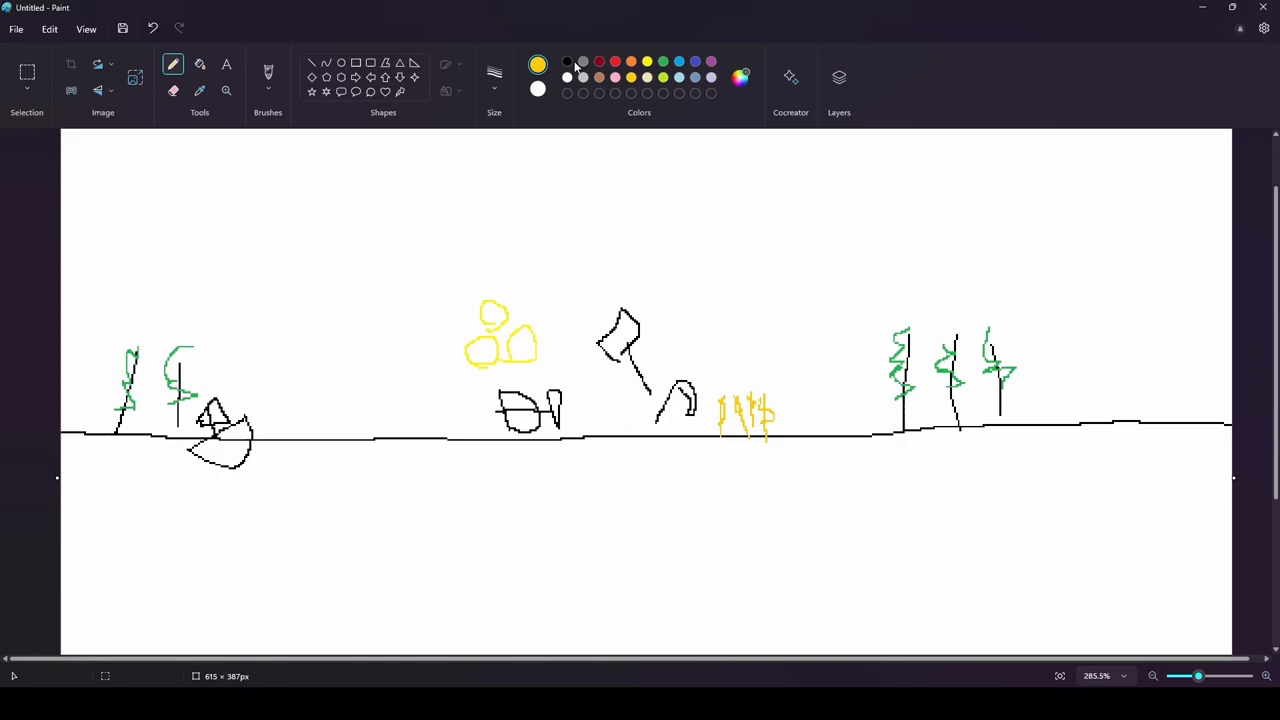
mouse_move(567, 62)
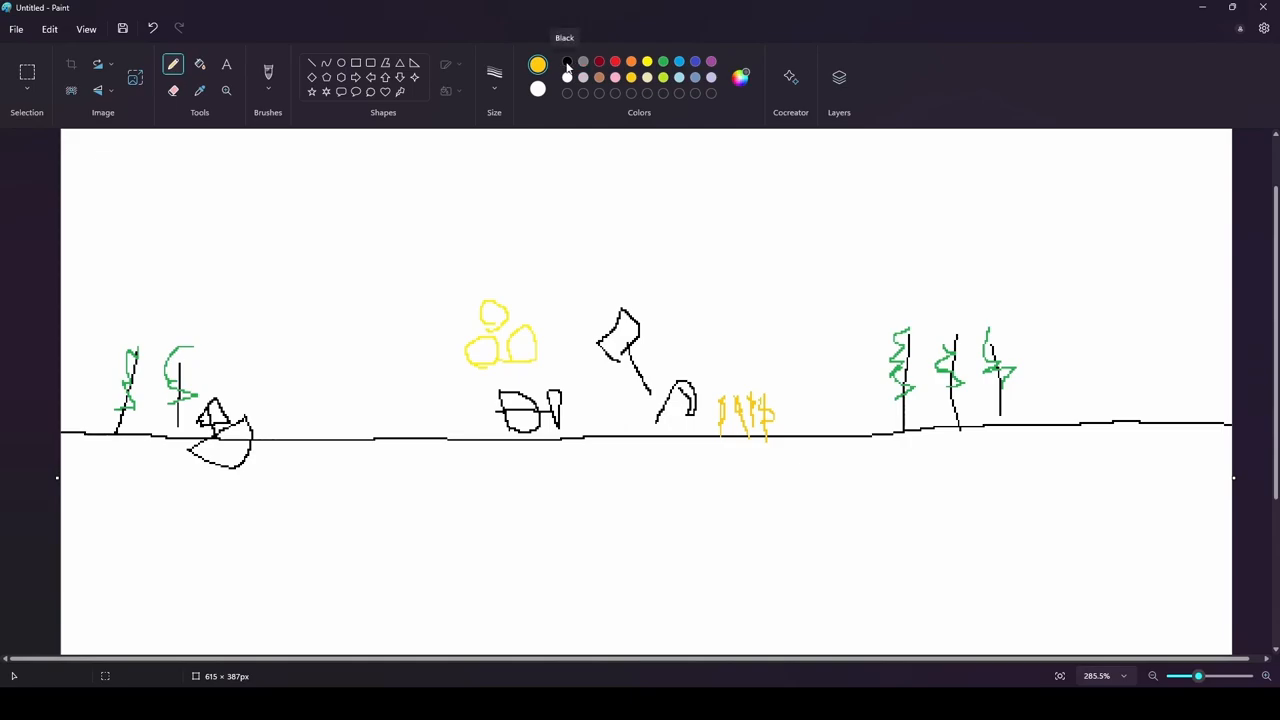
Make black the active drawing colour again after the yellow crops.
left_click(566, 63)
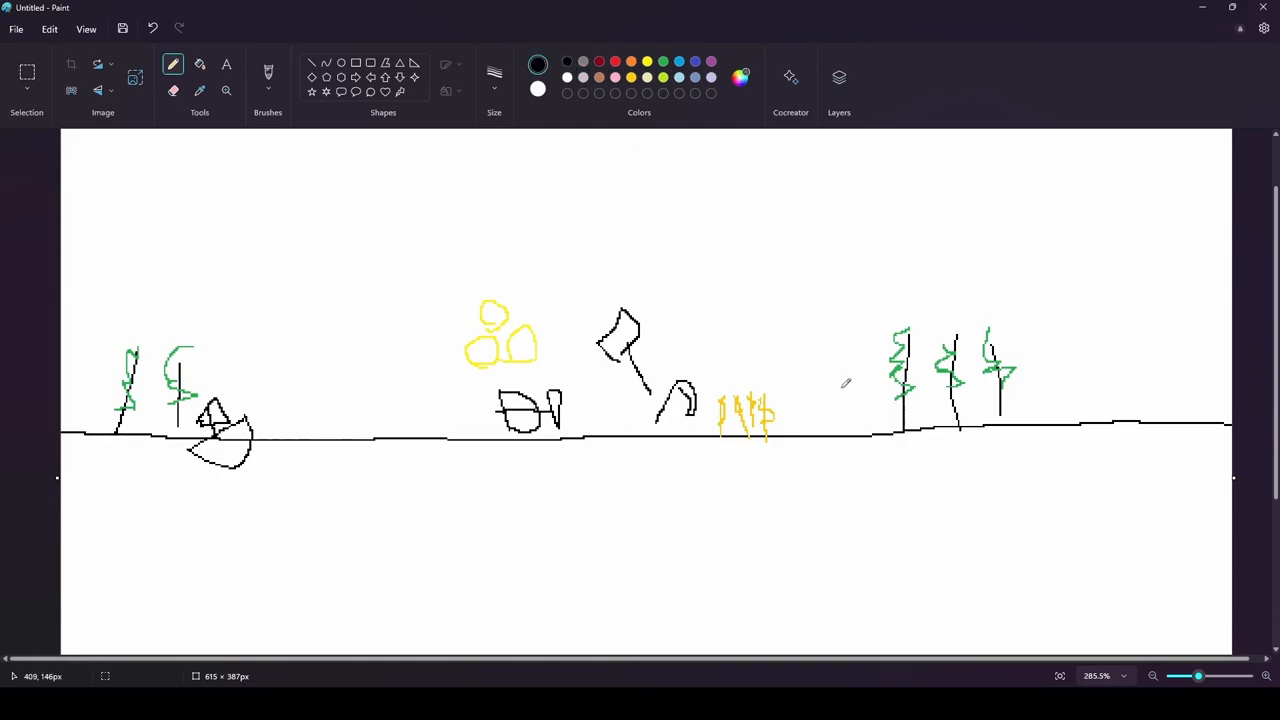
mouse_move(1077, 397)
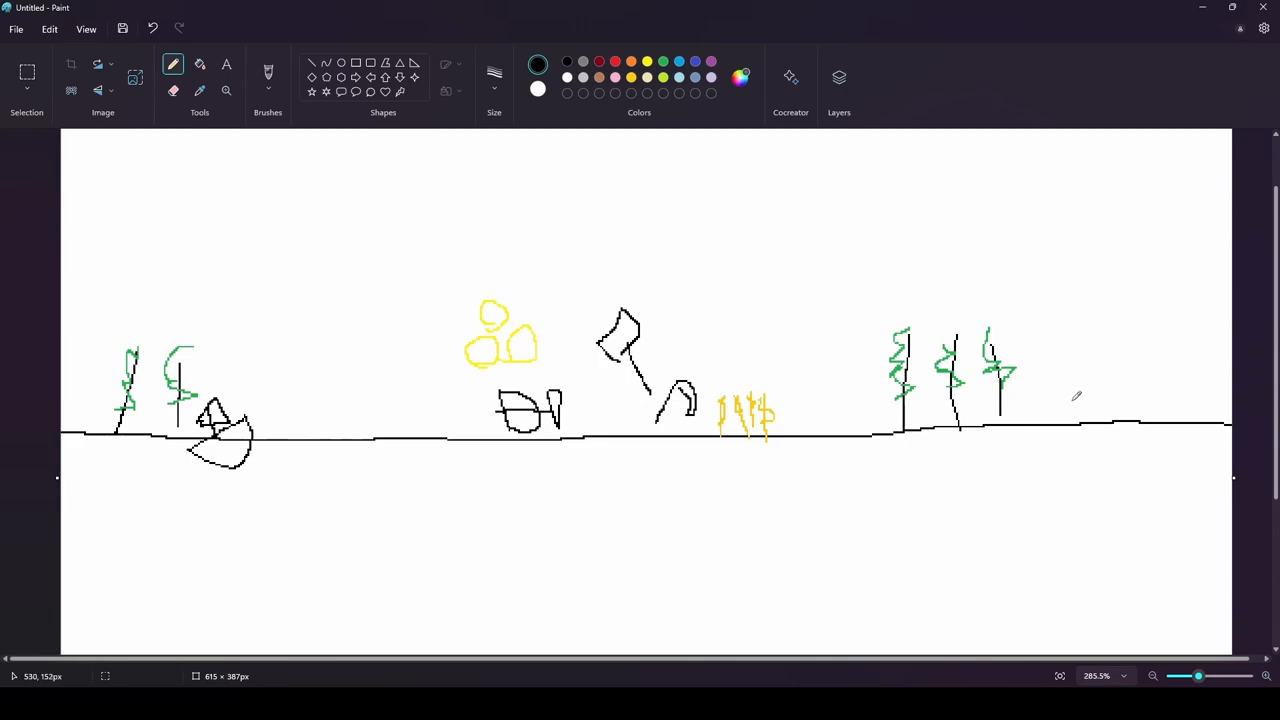
mouse_move(1053, 400)
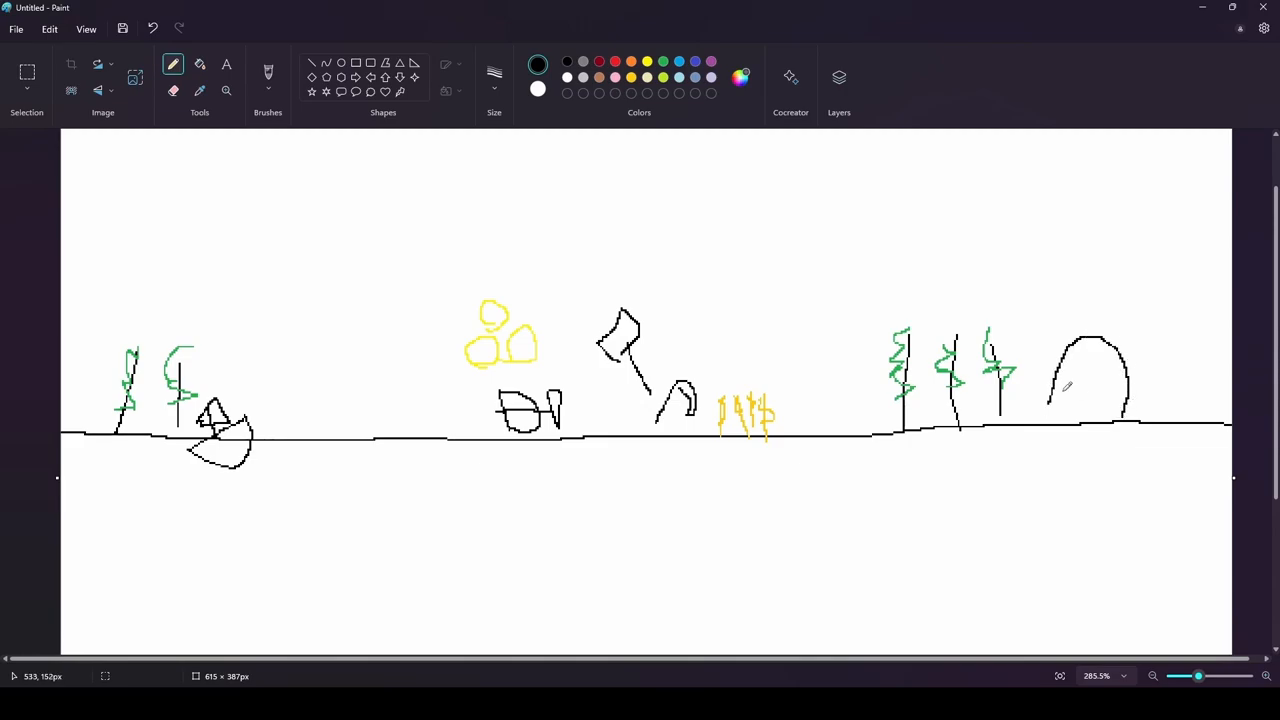
Pick a new drawing colour from the Colors palette.
left_click(538, 64)
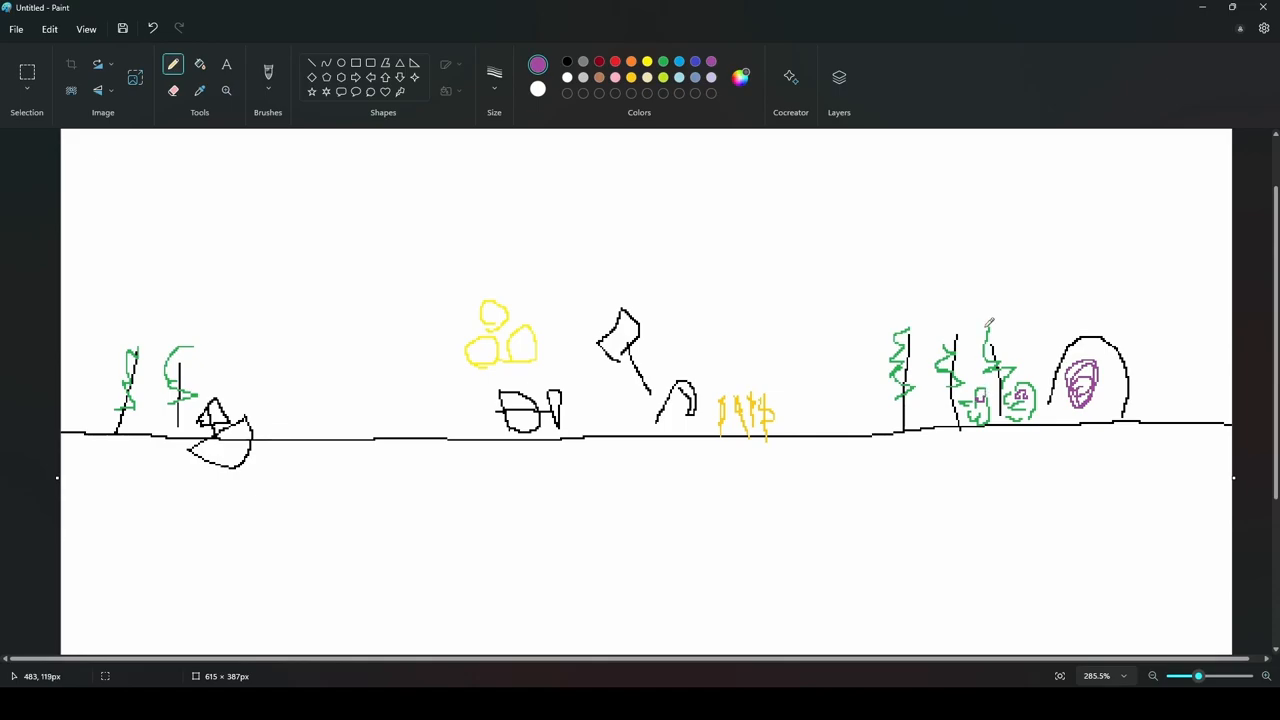
mouse_move(837, 478)
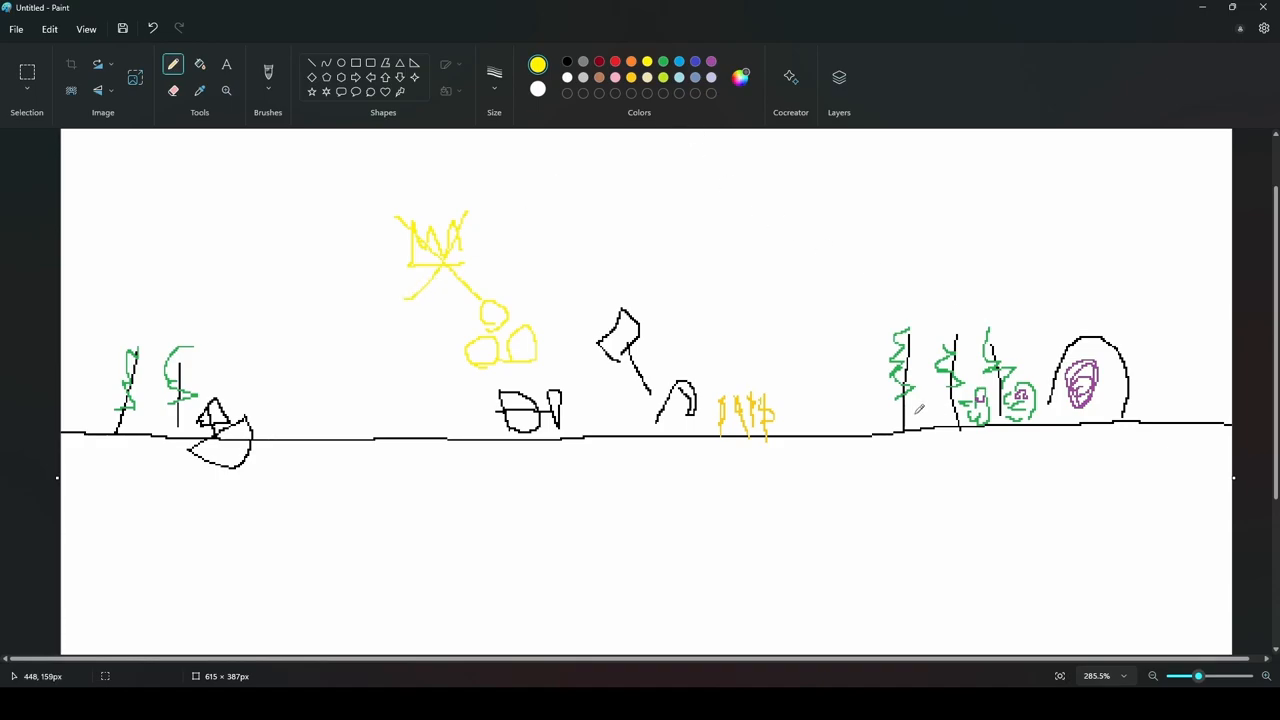
mouse_move(739, 199)
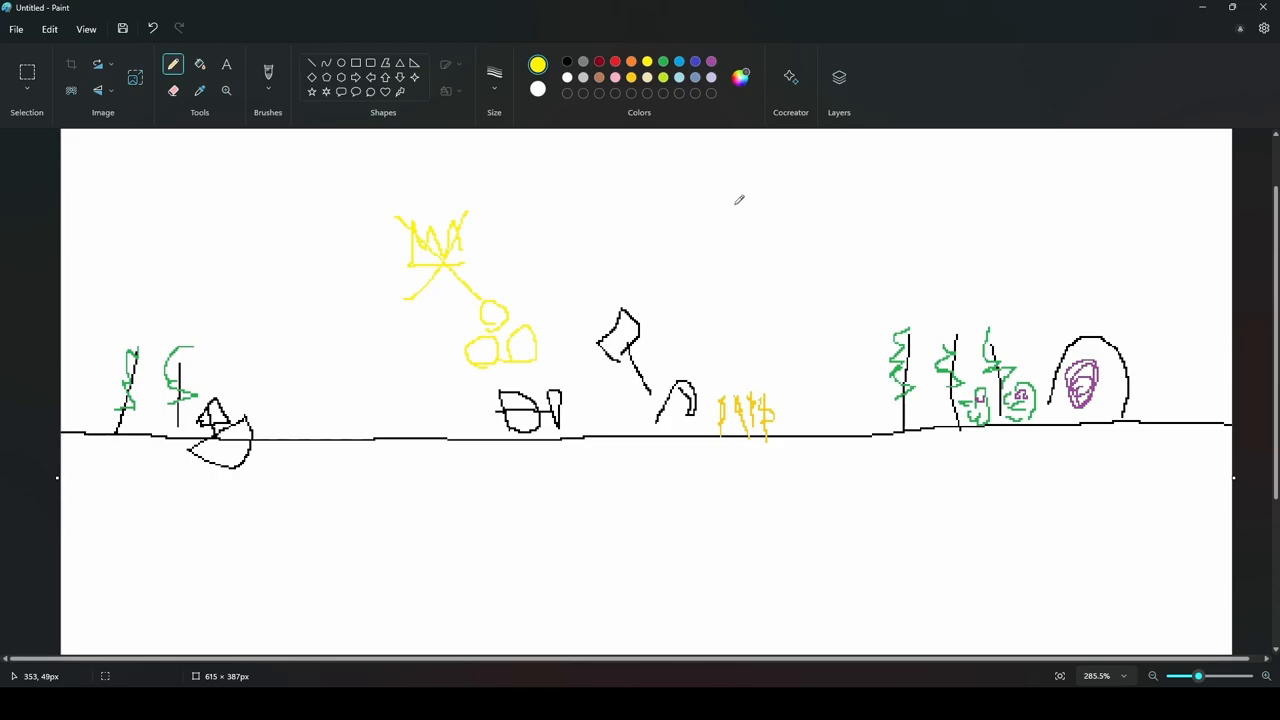
mouse_move(688, 185)
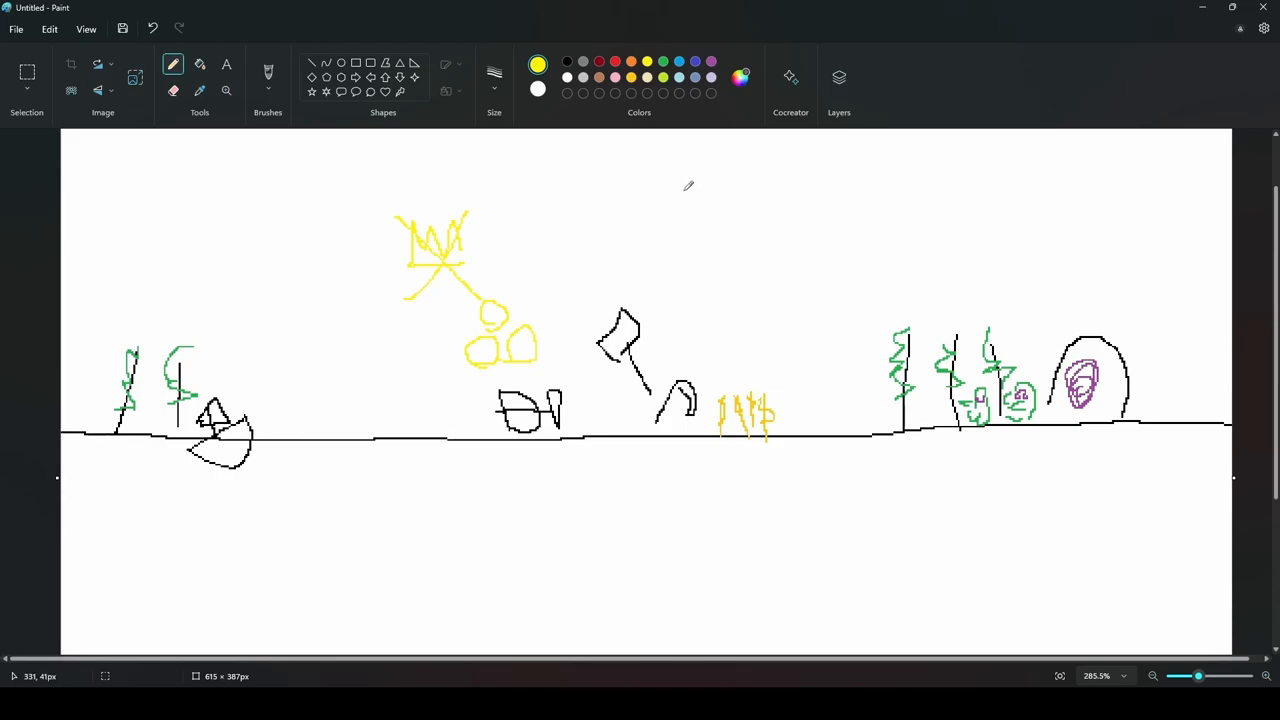
Select black in the Colors palette for the wall outlines.
left_click(538, 64)
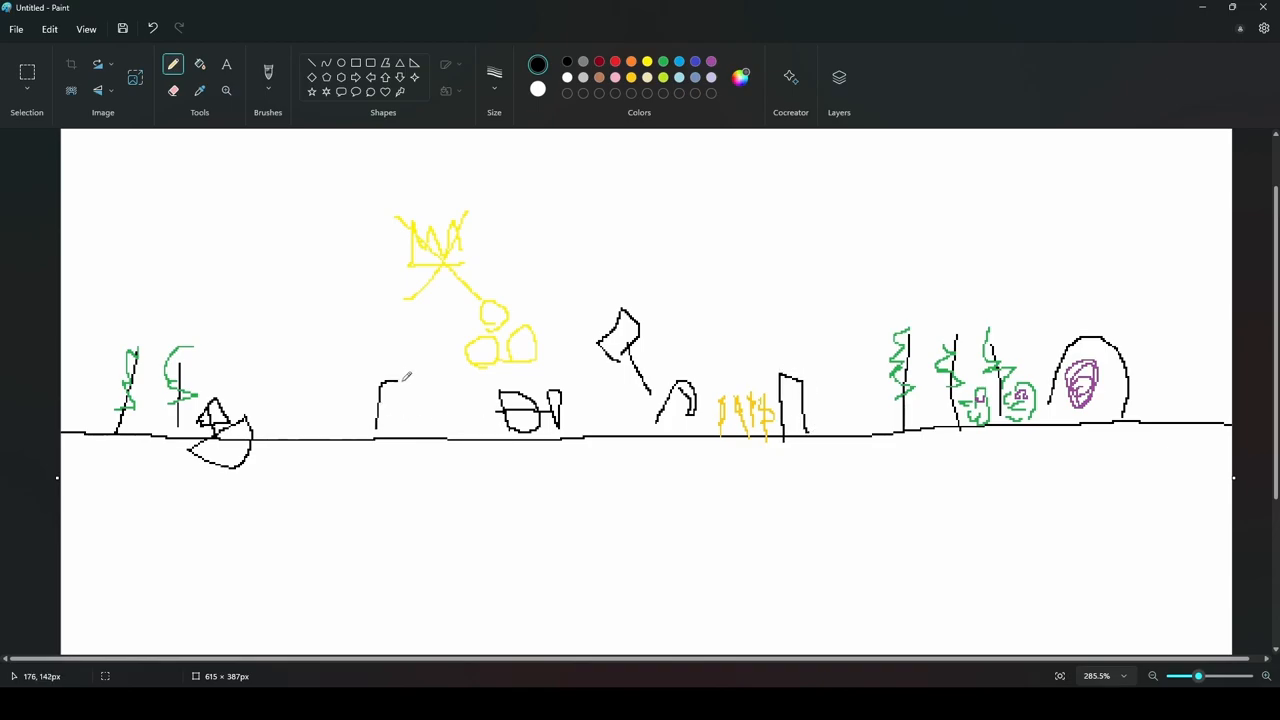
Close the left wall outline and sketch a tall tower above the yellow crops.
left_click_drag(405, 375, 405, 440)
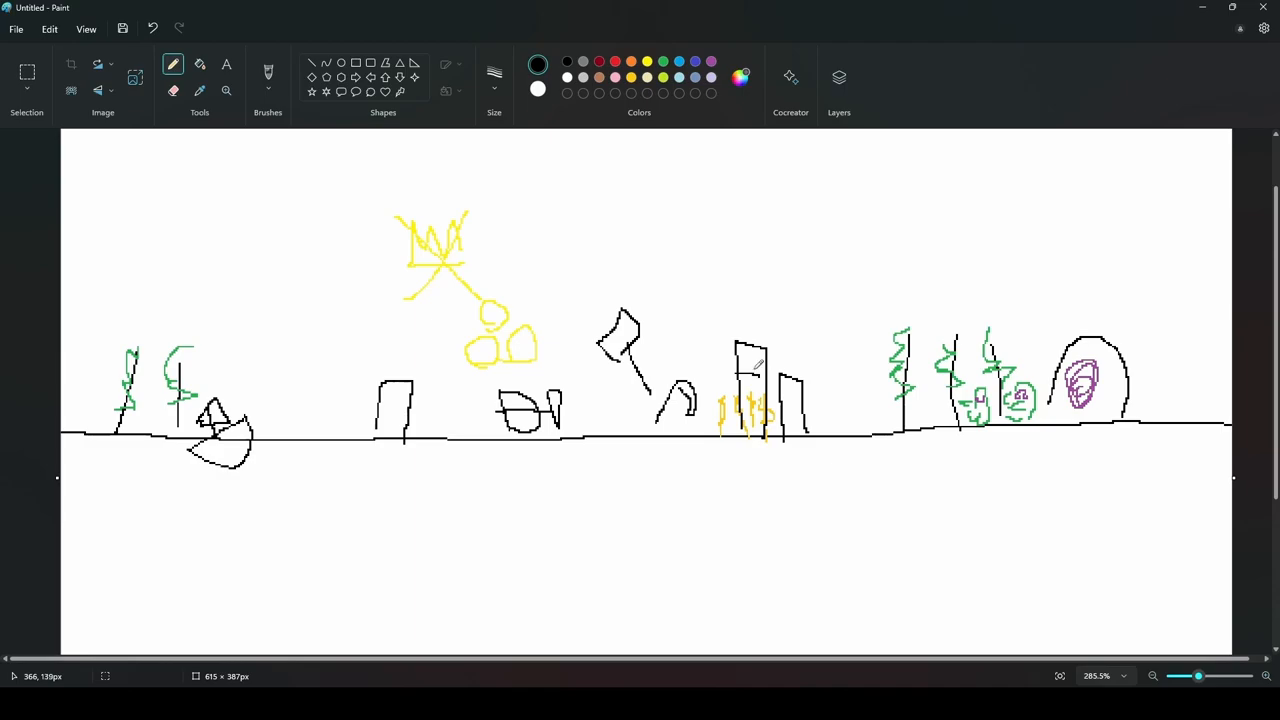
left_click_drag(748, 345, 748, 310)
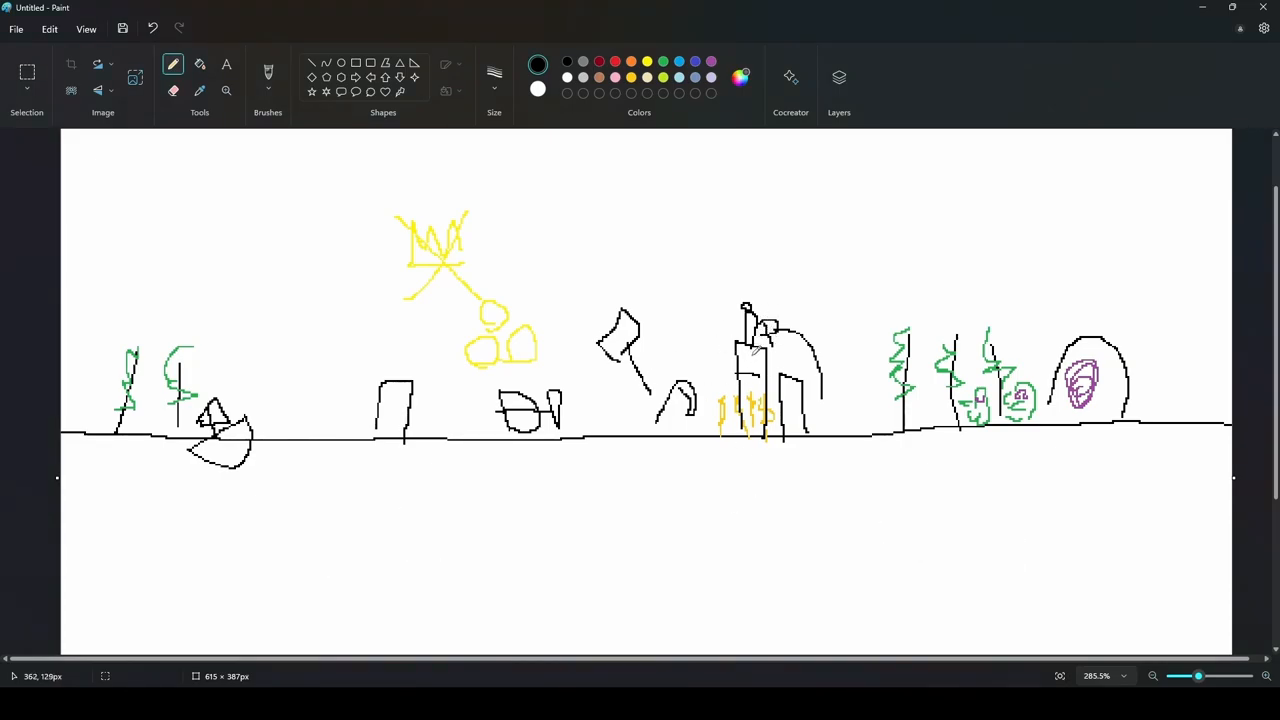
mouse_move(830, 418)
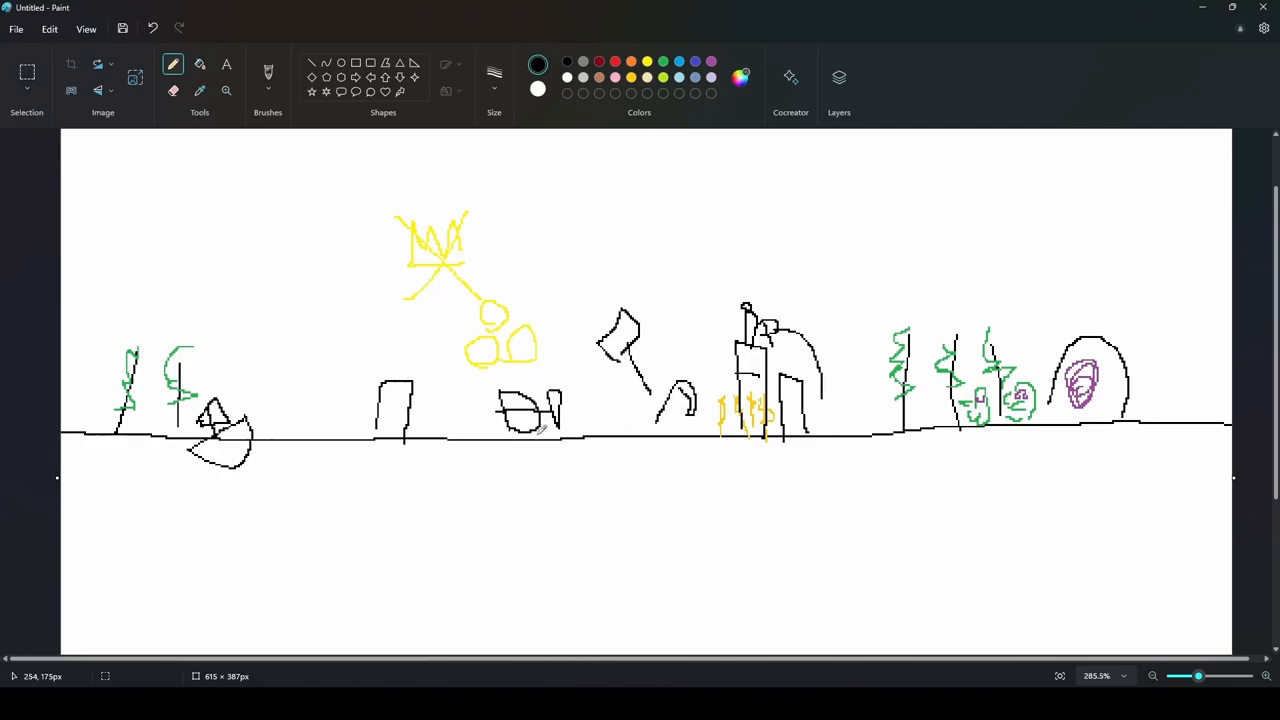
Draw a small mound beside the cart and a long curve from the boat.
left_click_drag(570, 430, 600, 415)
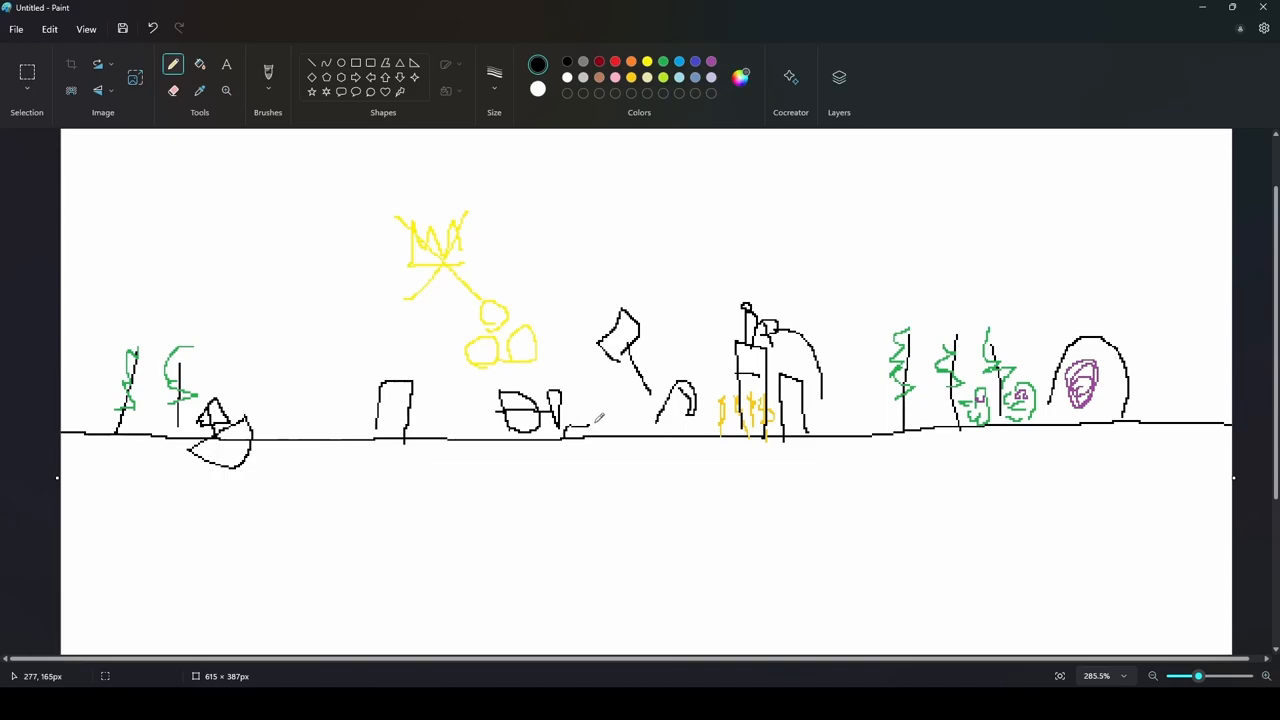
left_click_drag(570, 415, 595, 425)
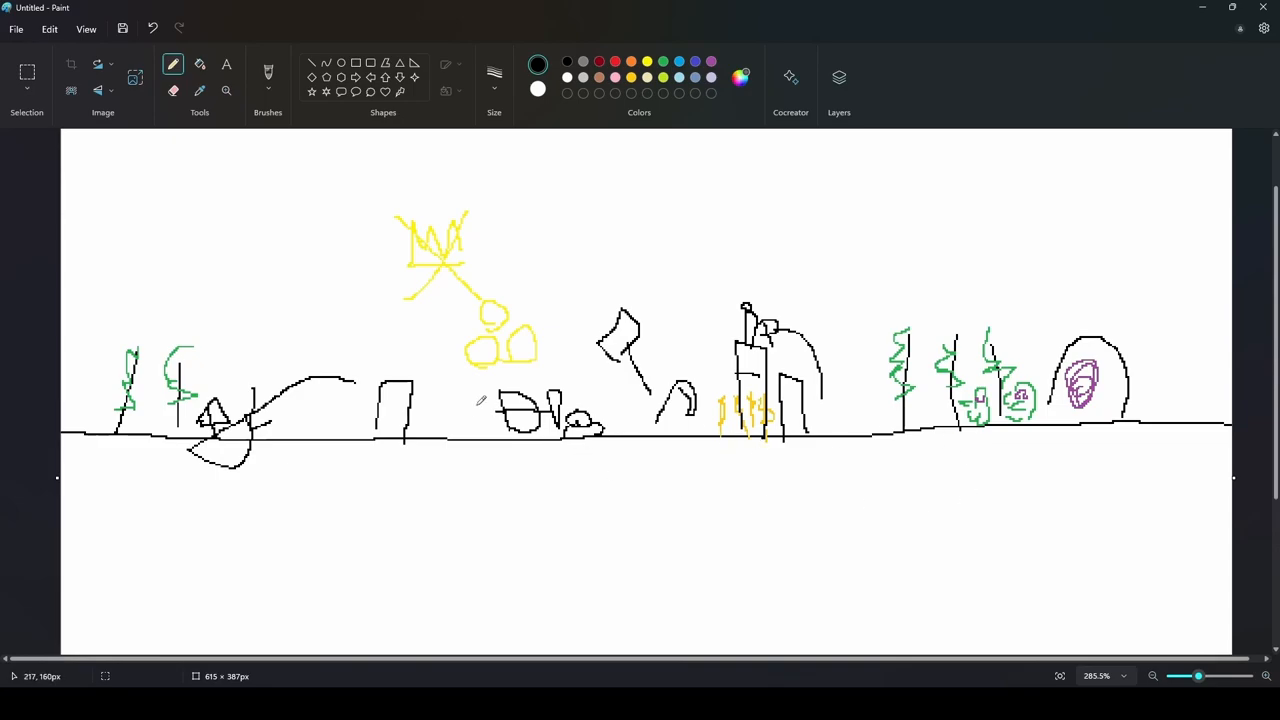
mouse_move(715, 480)
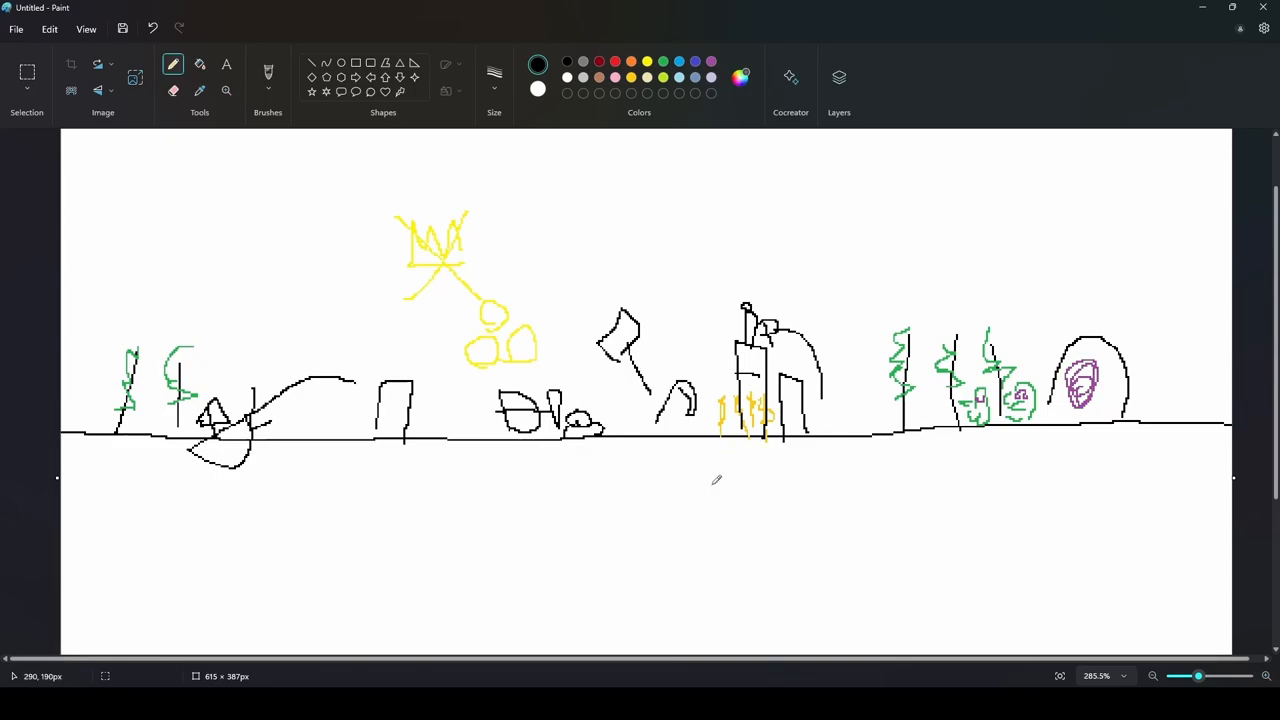